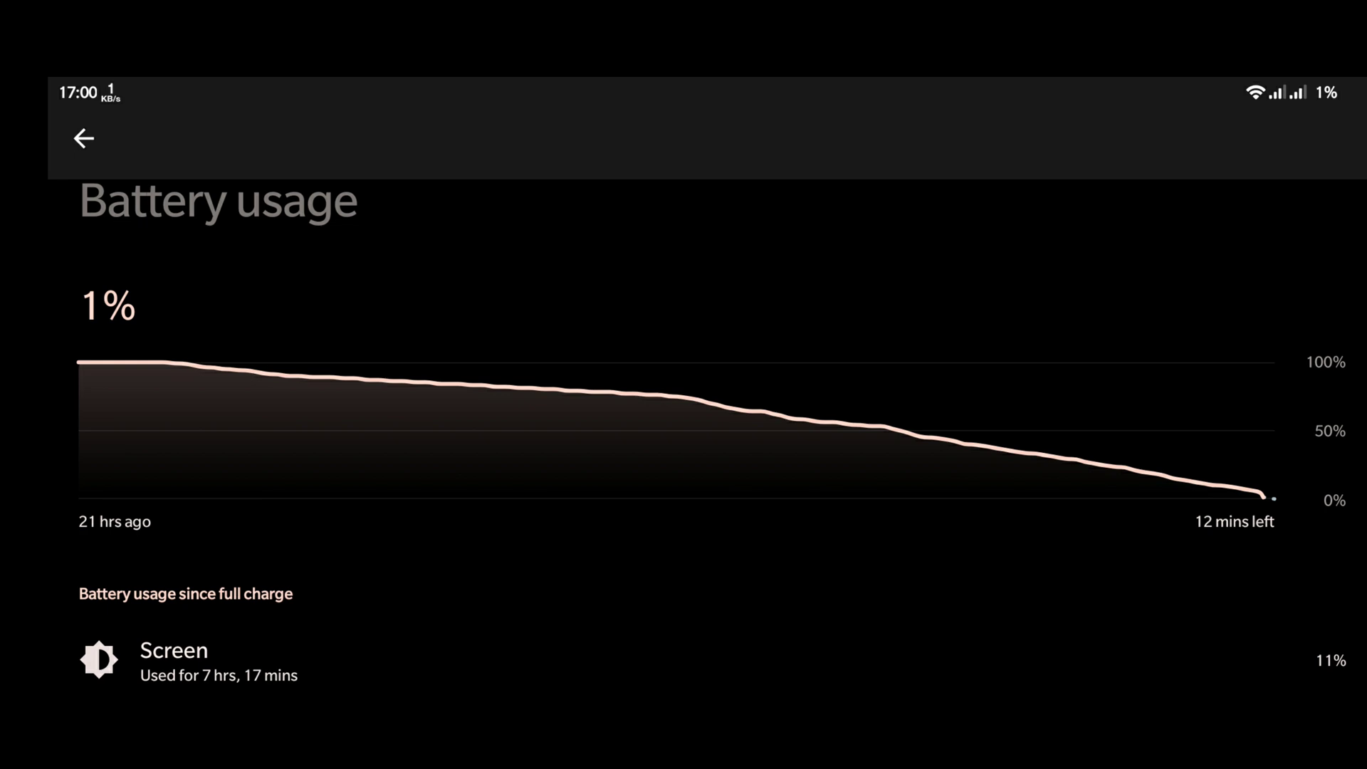
# - Leave BGMI and return to the main Android Settings list, from Notifications down to System
pyautogui.scroll(-3)
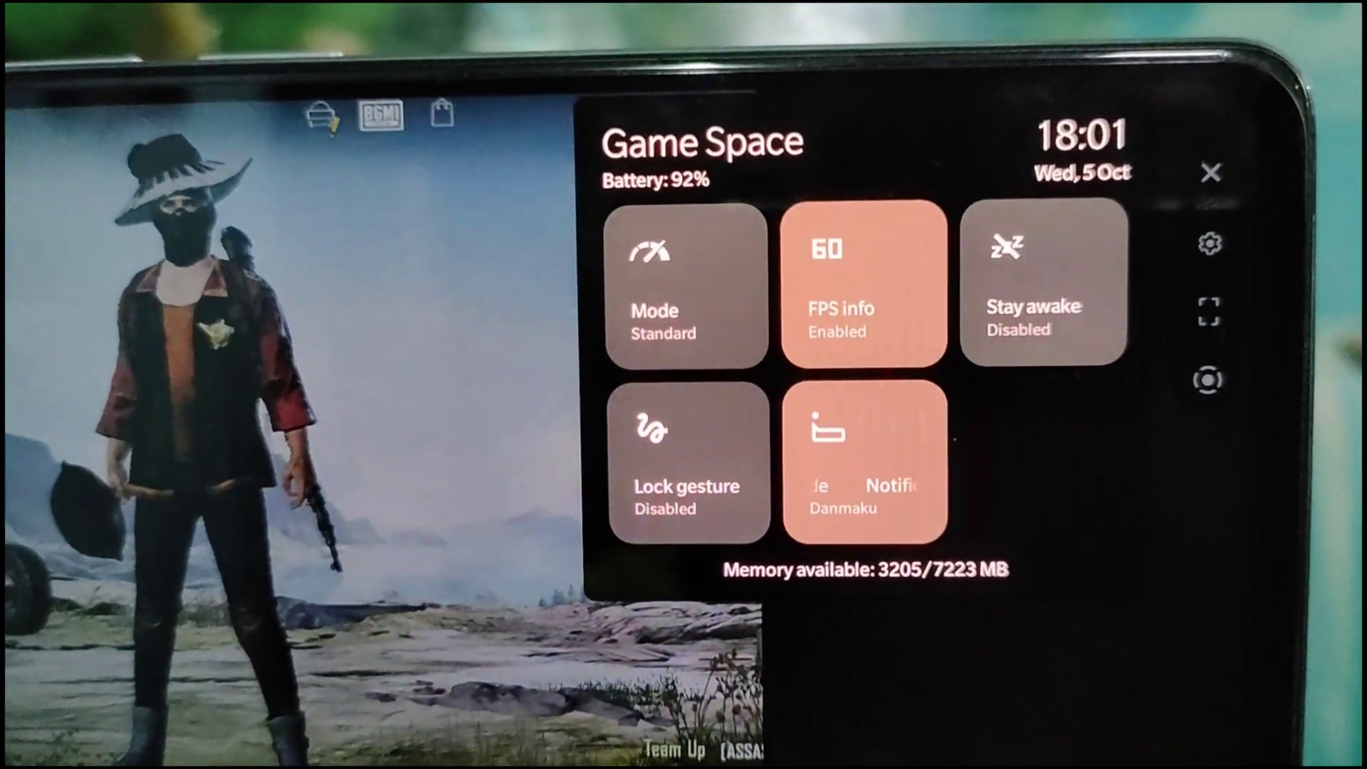
pyautogui.click(686, 284)
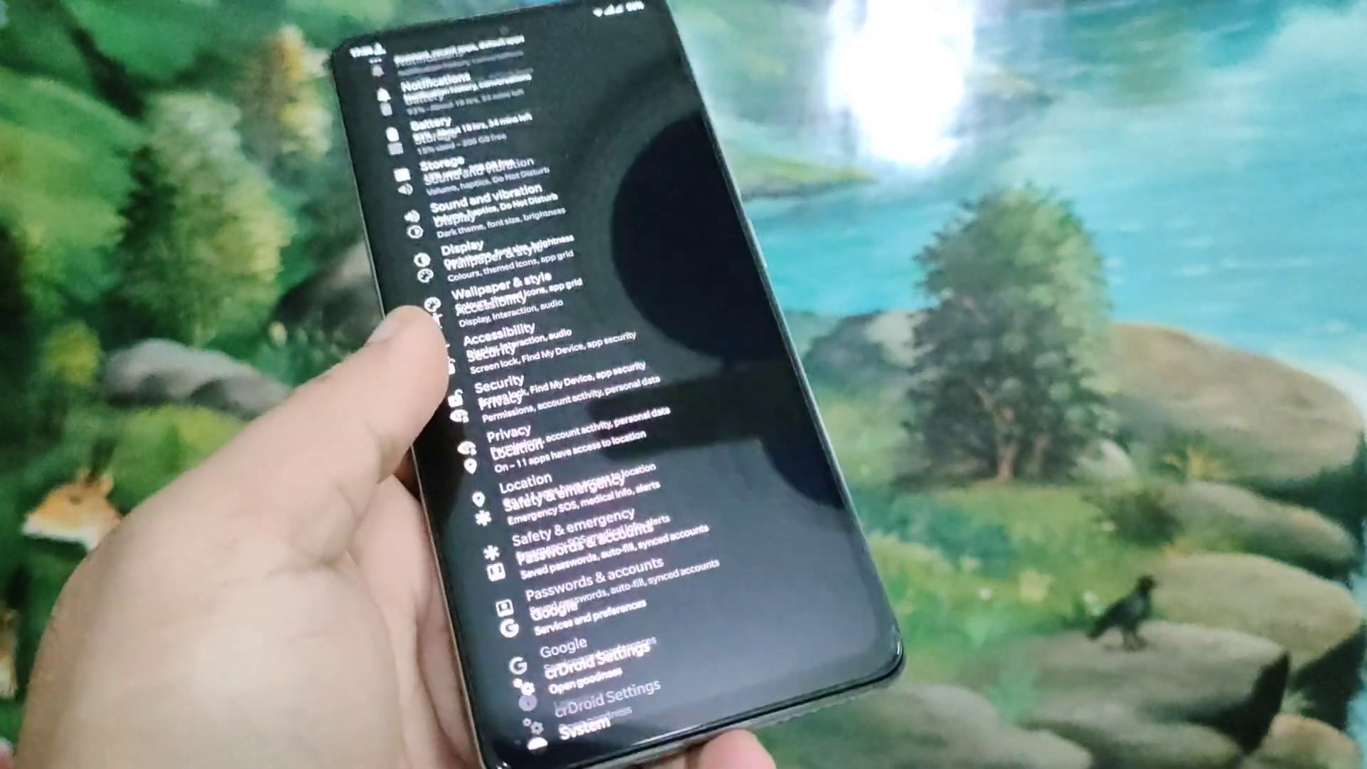
# - Open crDroid Settings and browse the Status bar signal, VoLTE/VoWiFi and privacy indicator options
pyautogui.scroll(-3)
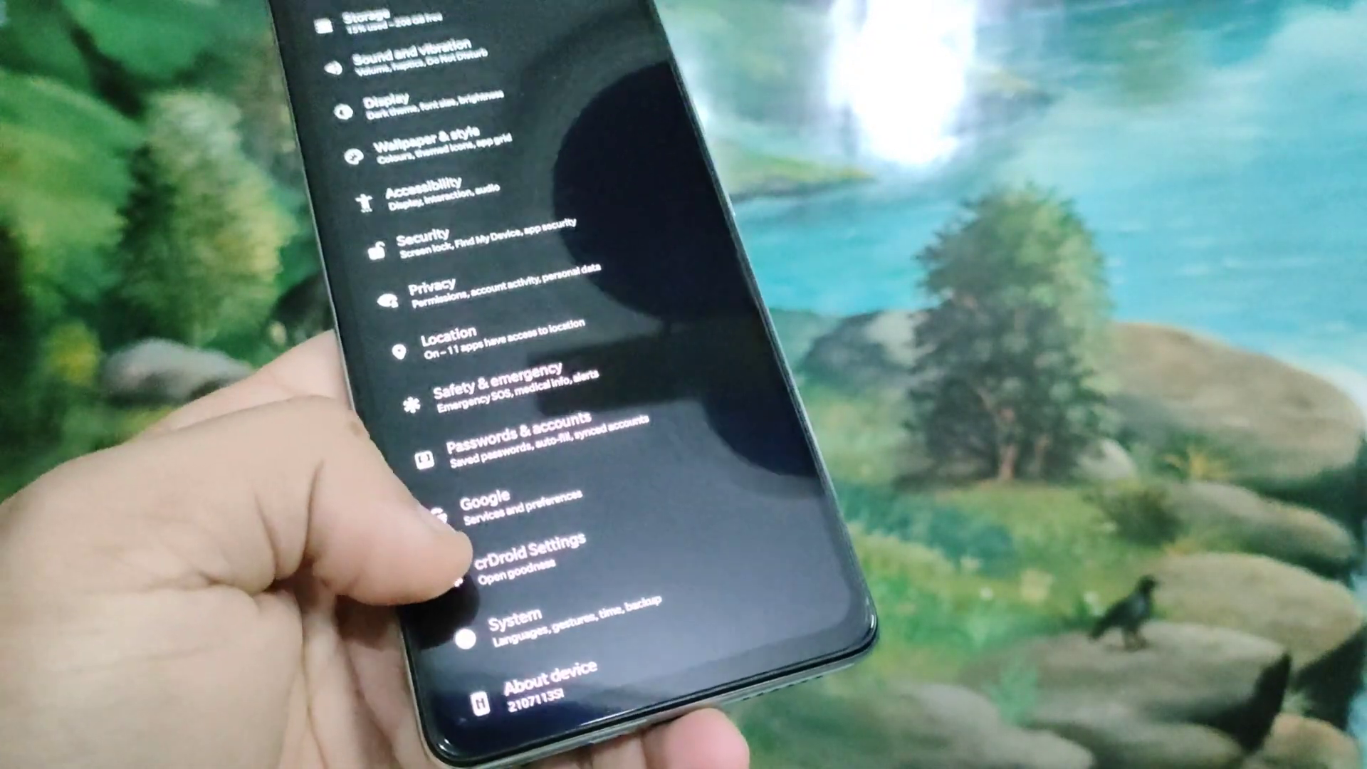
pyautogui.click(518, 562)
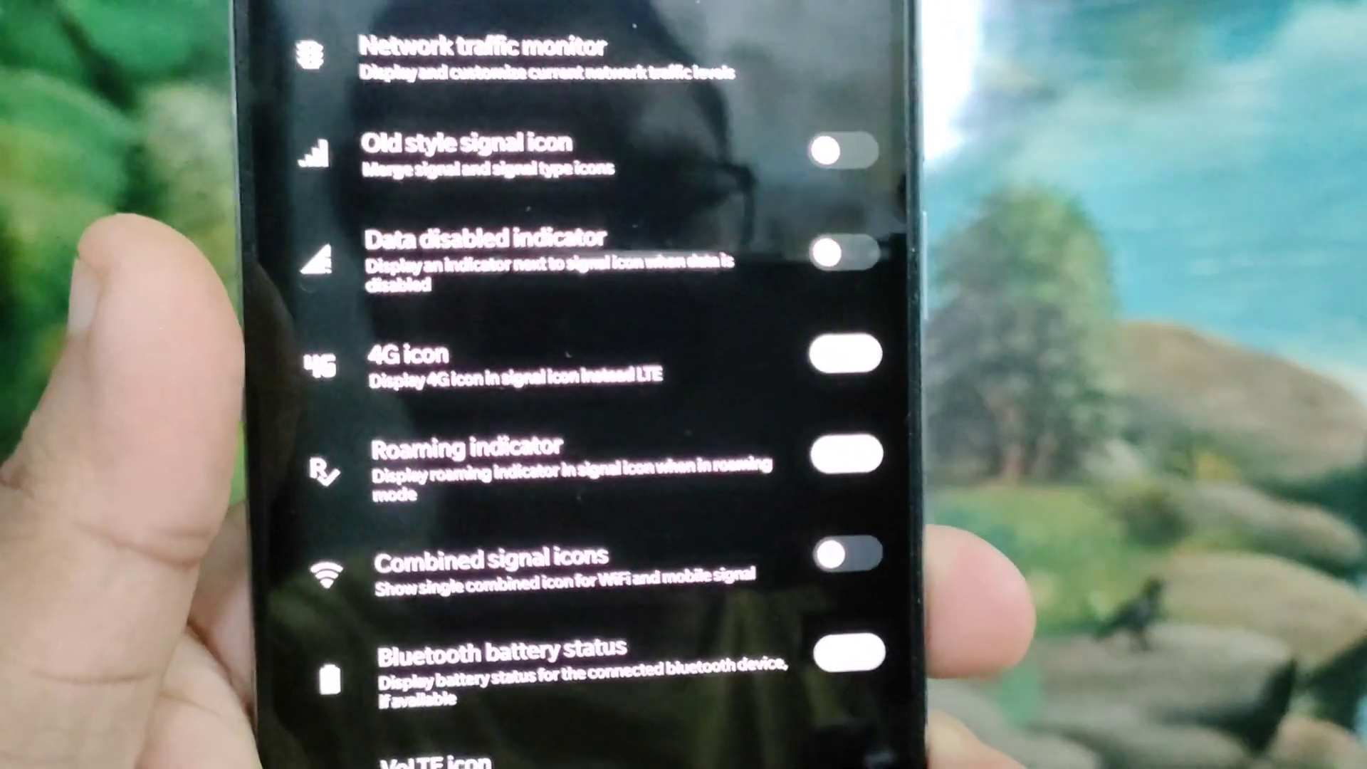
pyautogui.scroll(-3)
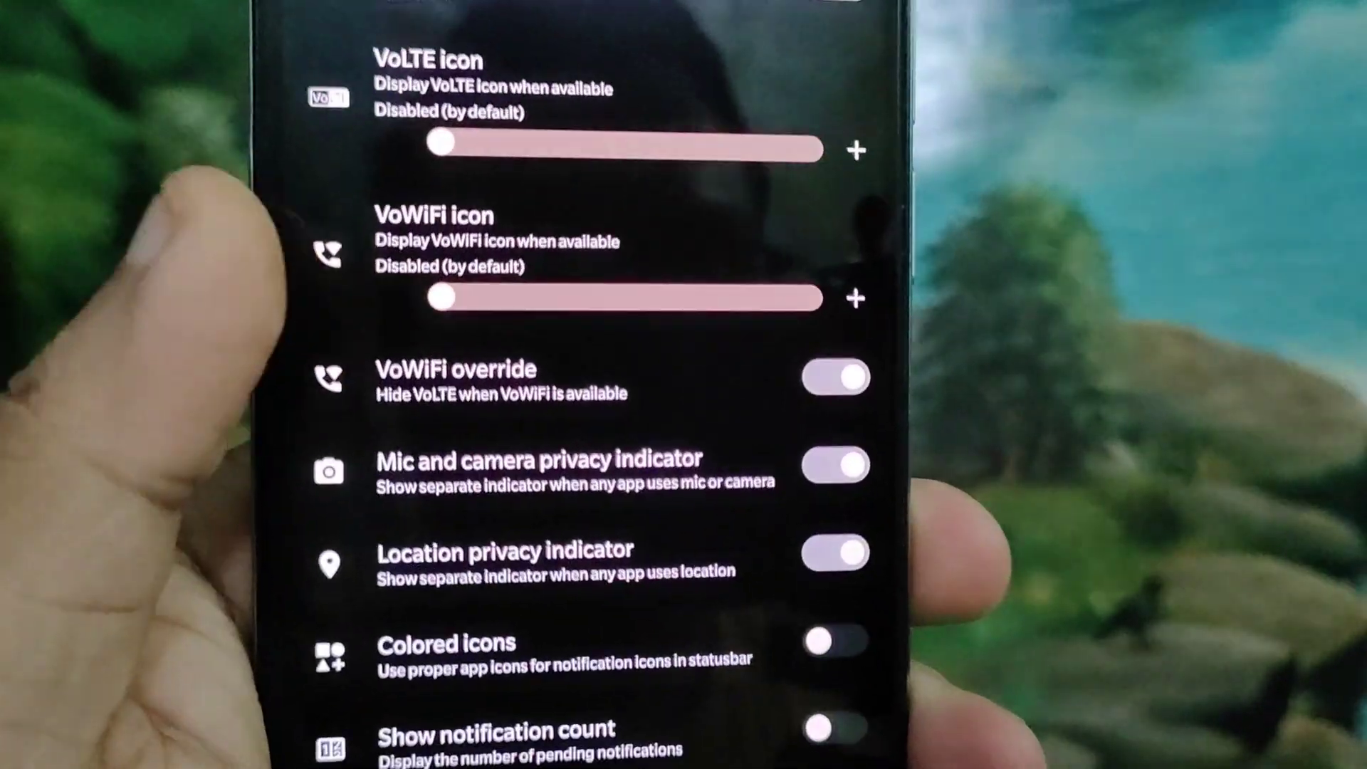
pyautogui.scroll(-3)
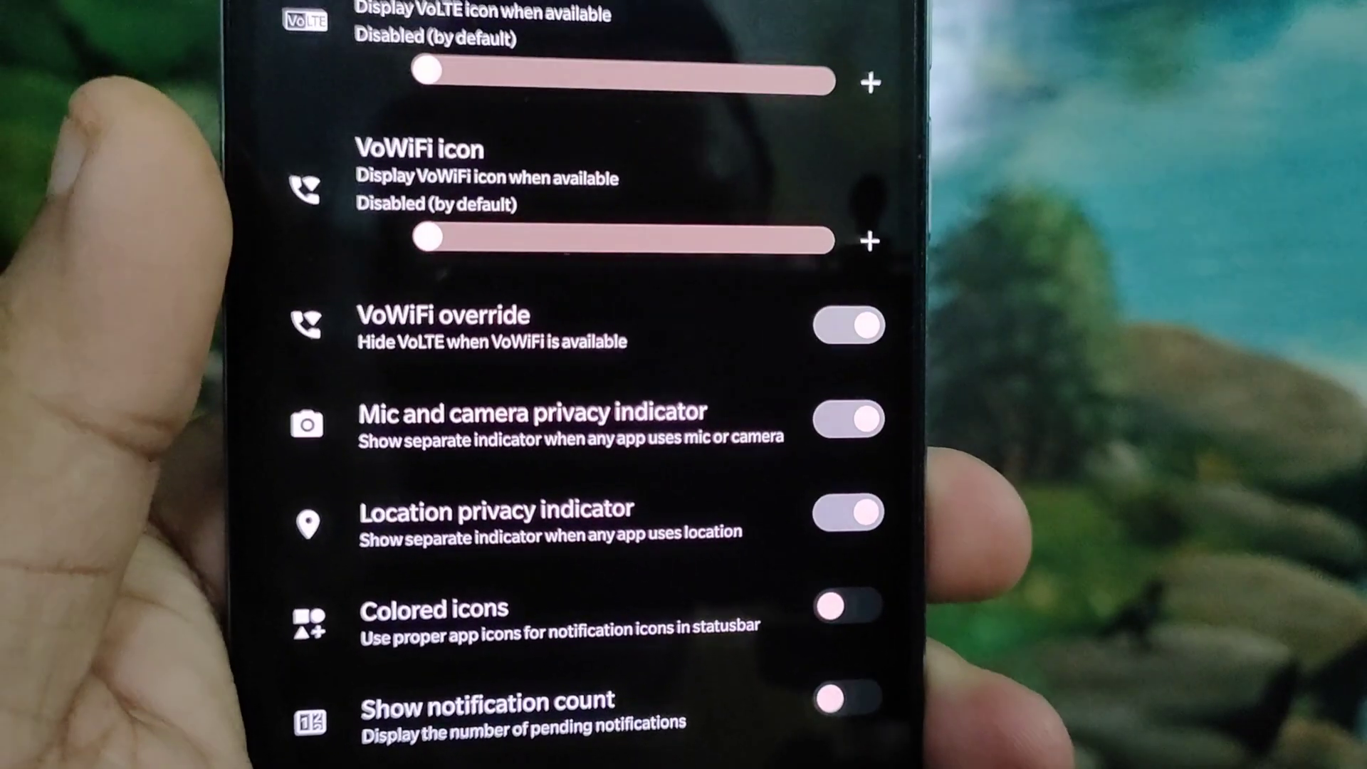
pyautogui.scroll(-3)
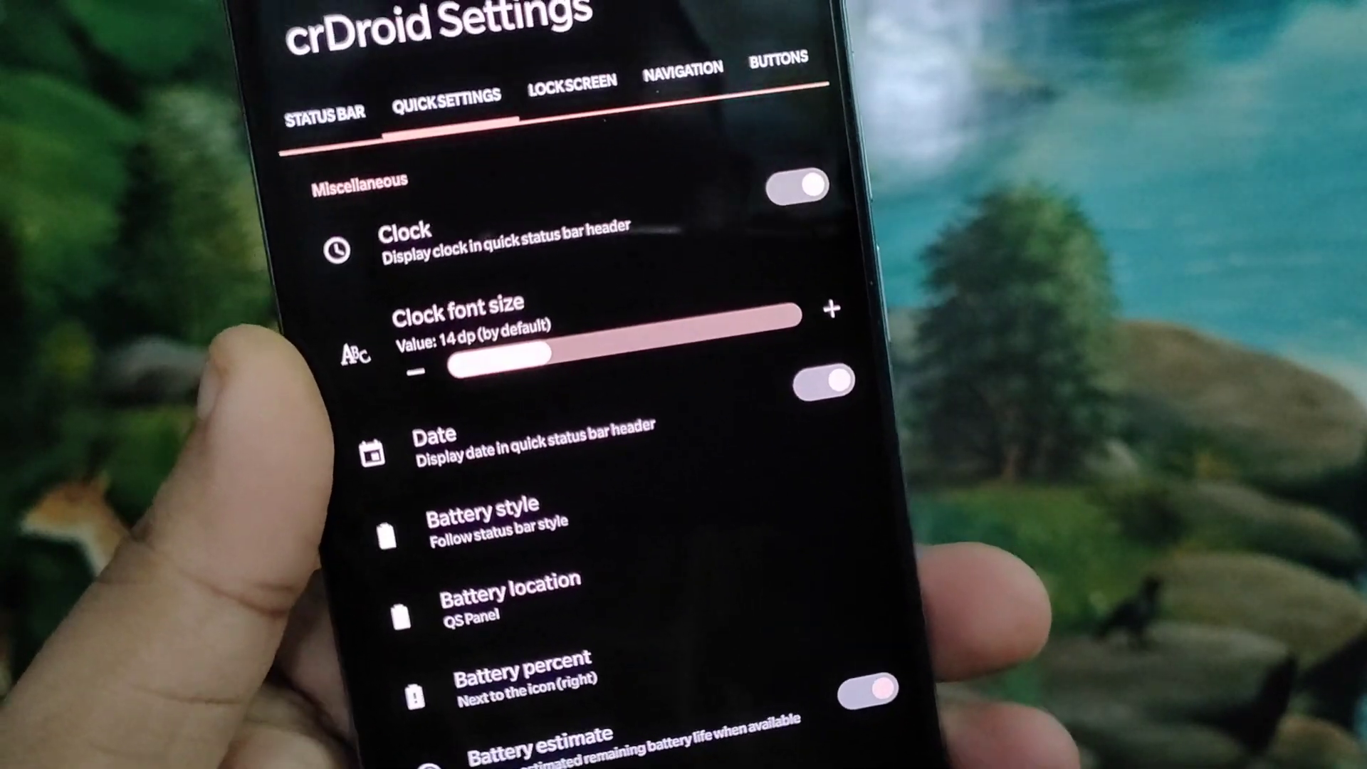
# - Browse the Quick Settings clock, tile layout, tile animation and footer options
pyautogui.scroll(-3)
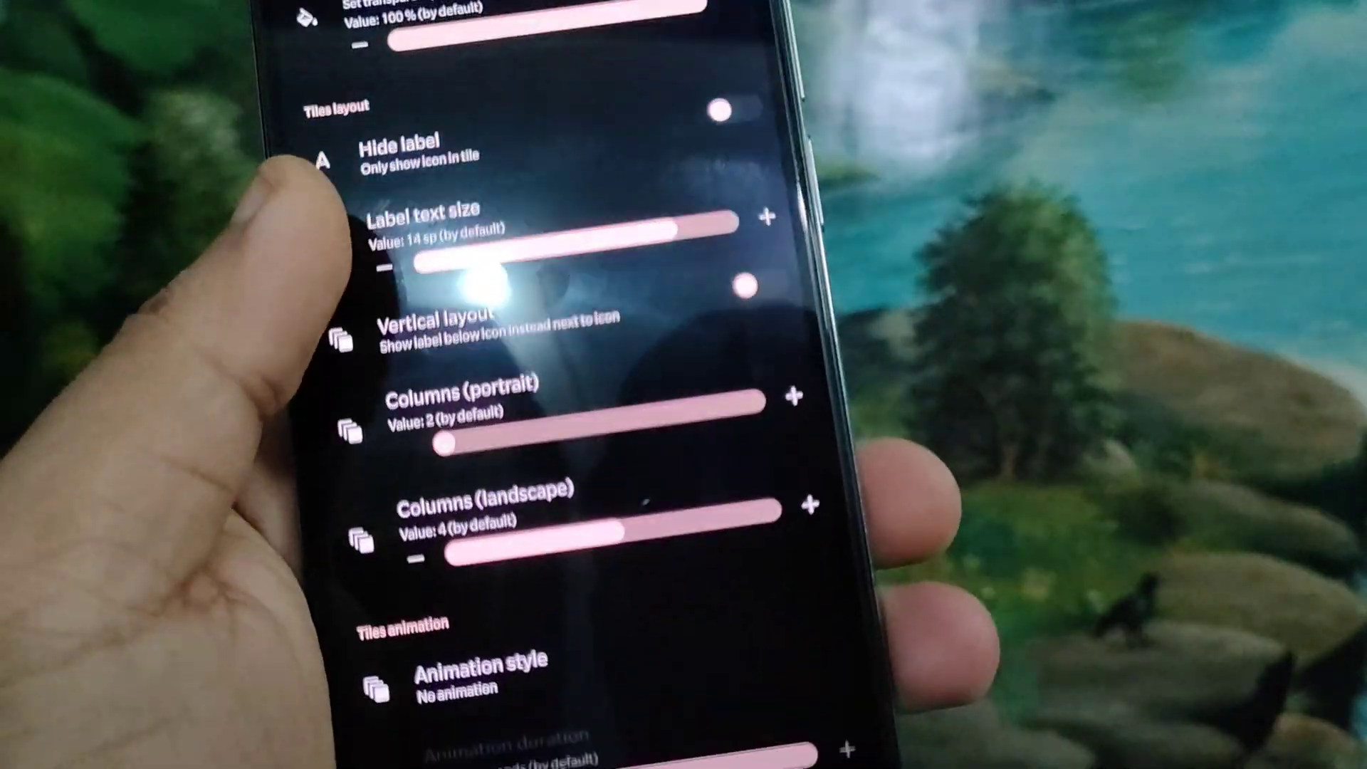
pyautogui.scroll(-3)
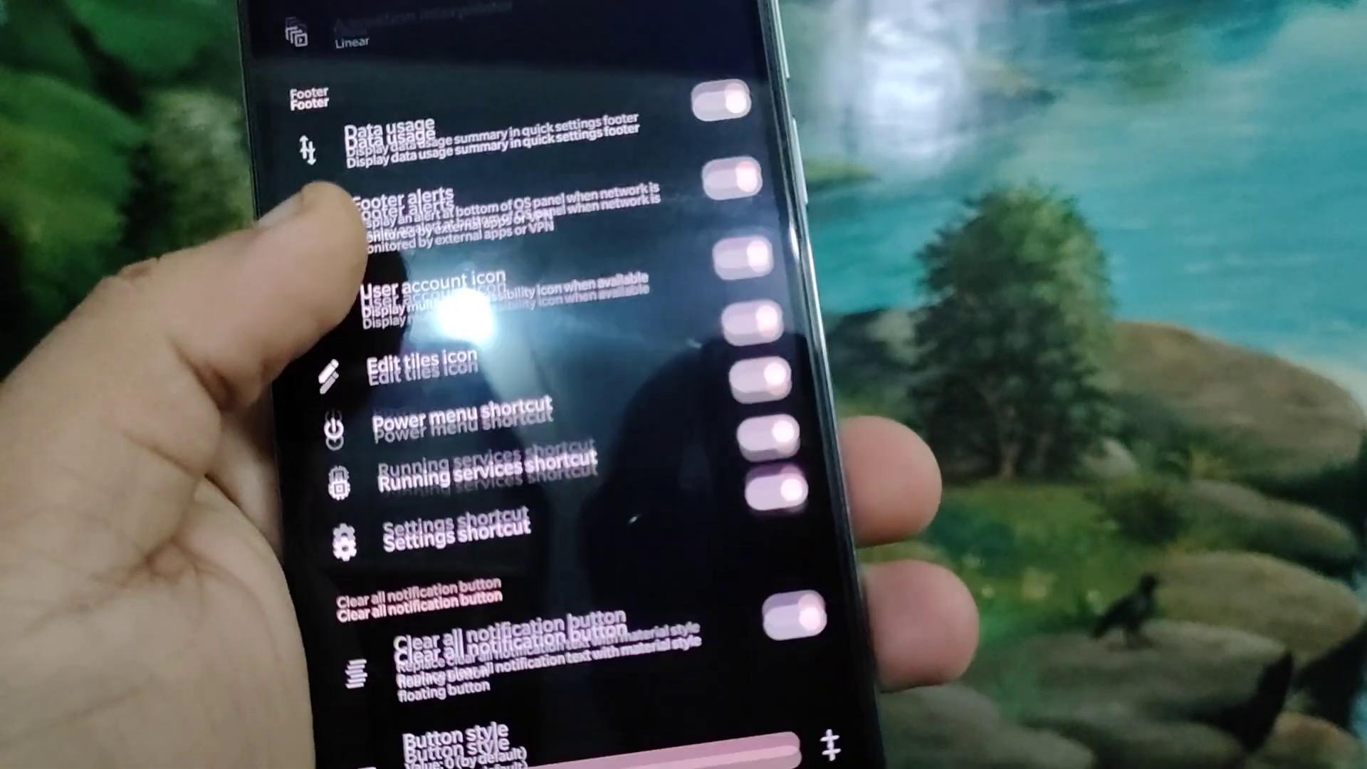
pyautogui.scroll(-3)
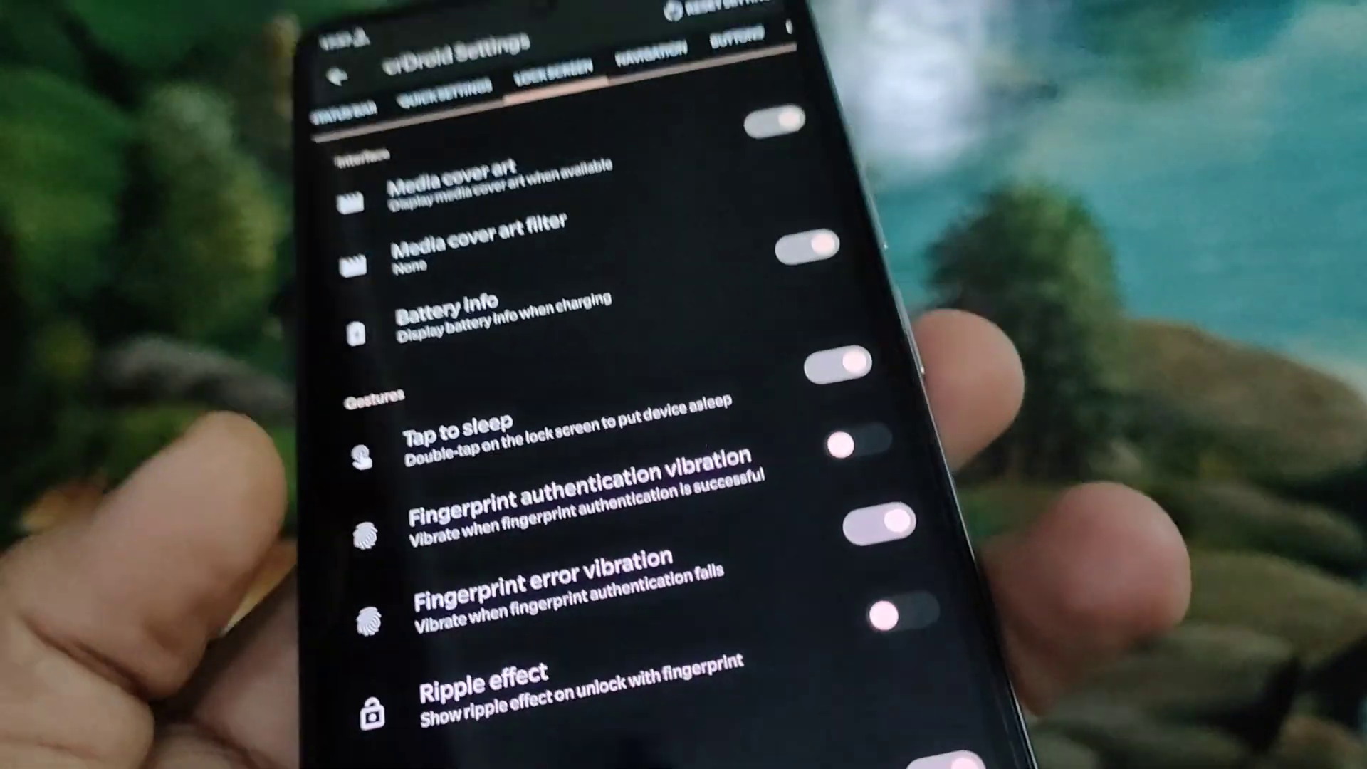
# - Browse the Navigation tab, then view the Buttons tab's End call and torch options
pyautogui.scroll(-3)
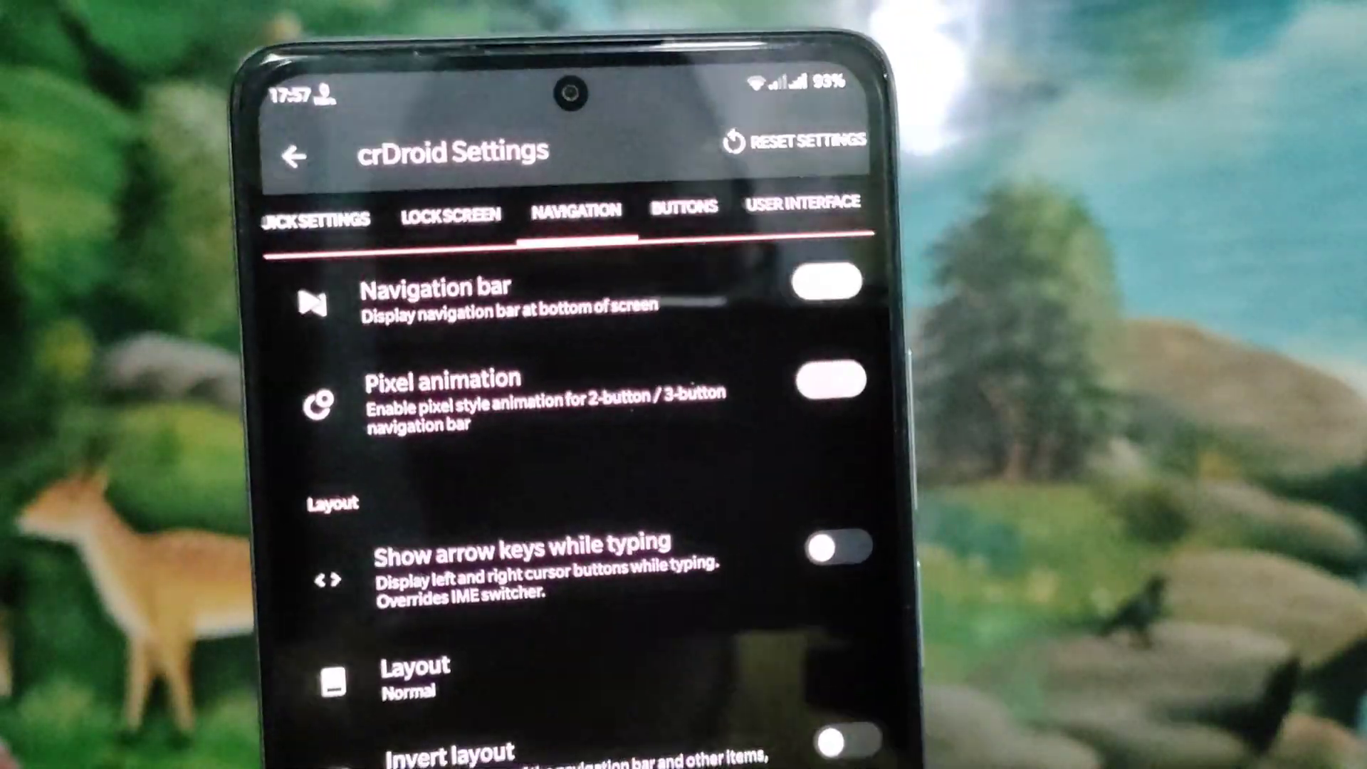
pyautogui.scroll(-3)
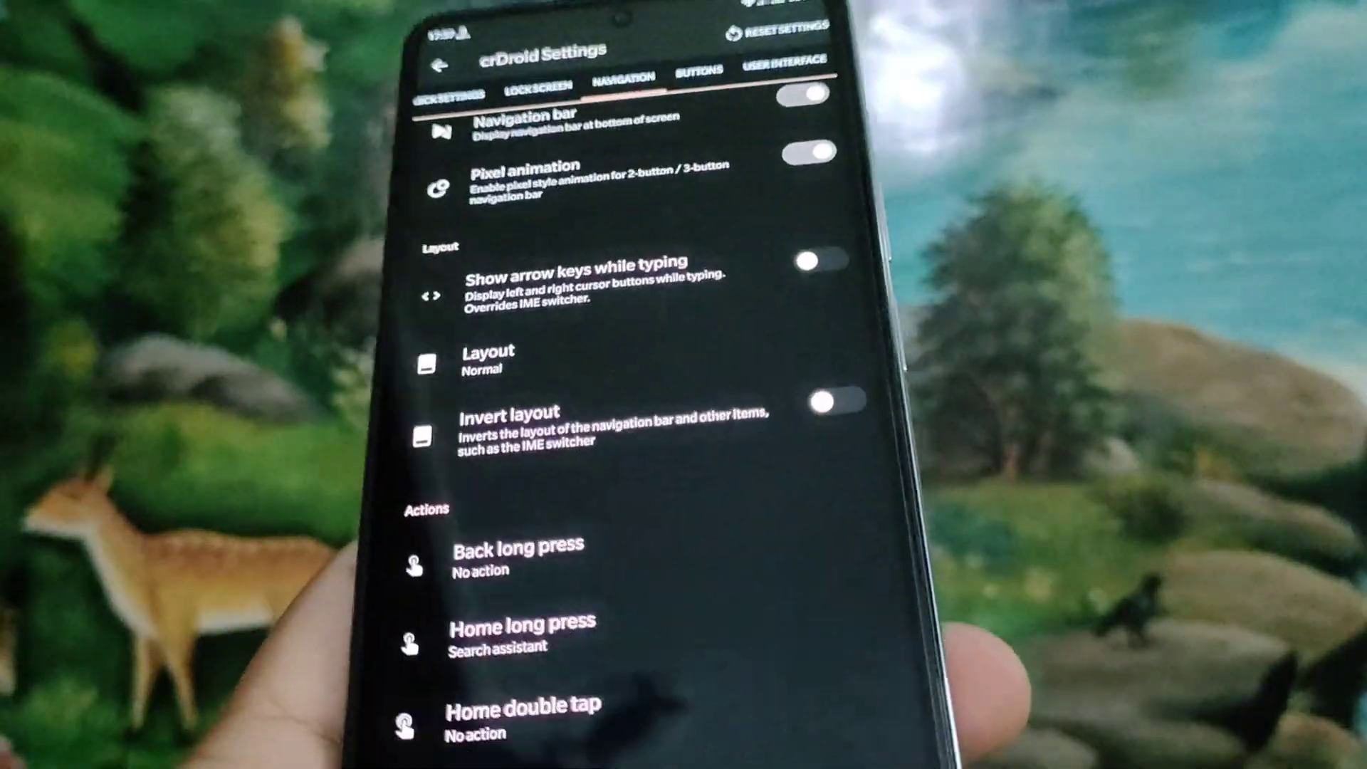
pyautogui.click(521, 622)
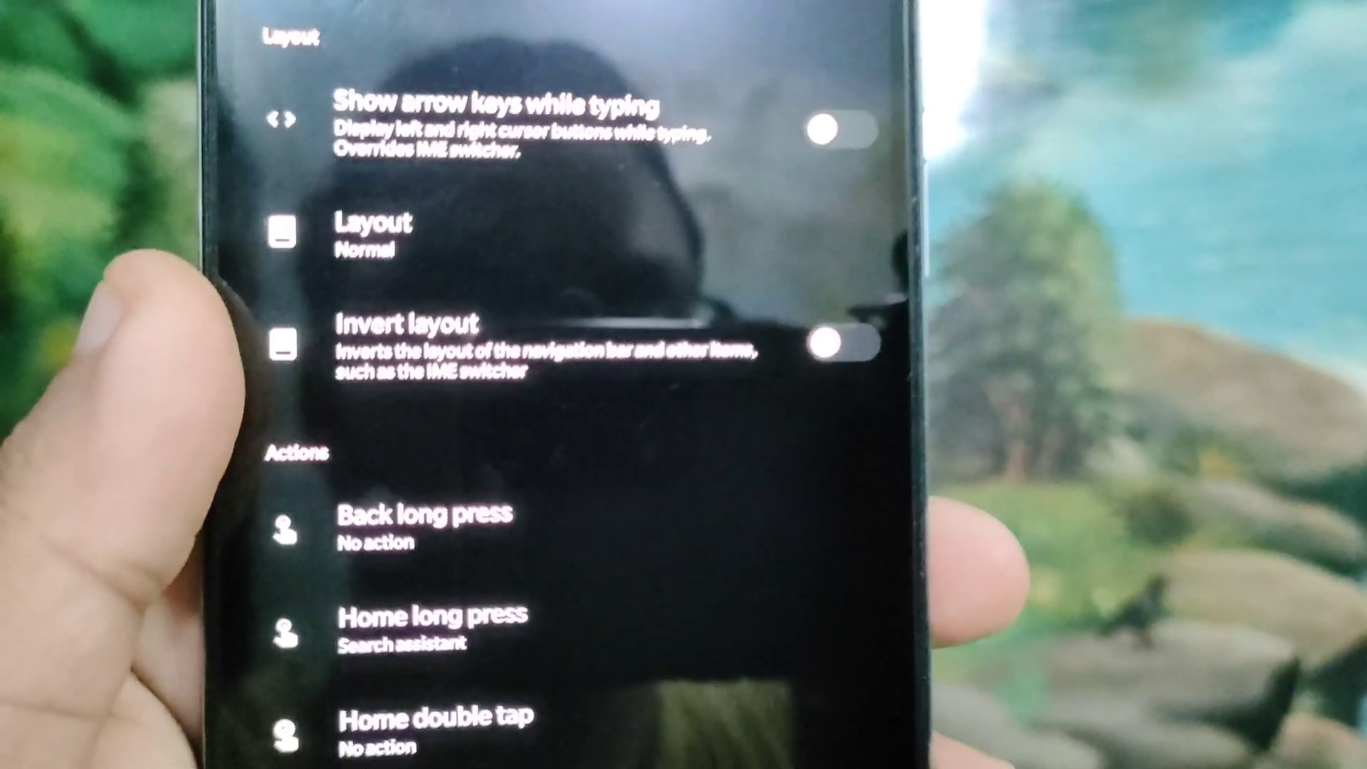
pyautogui.scroll(-3)
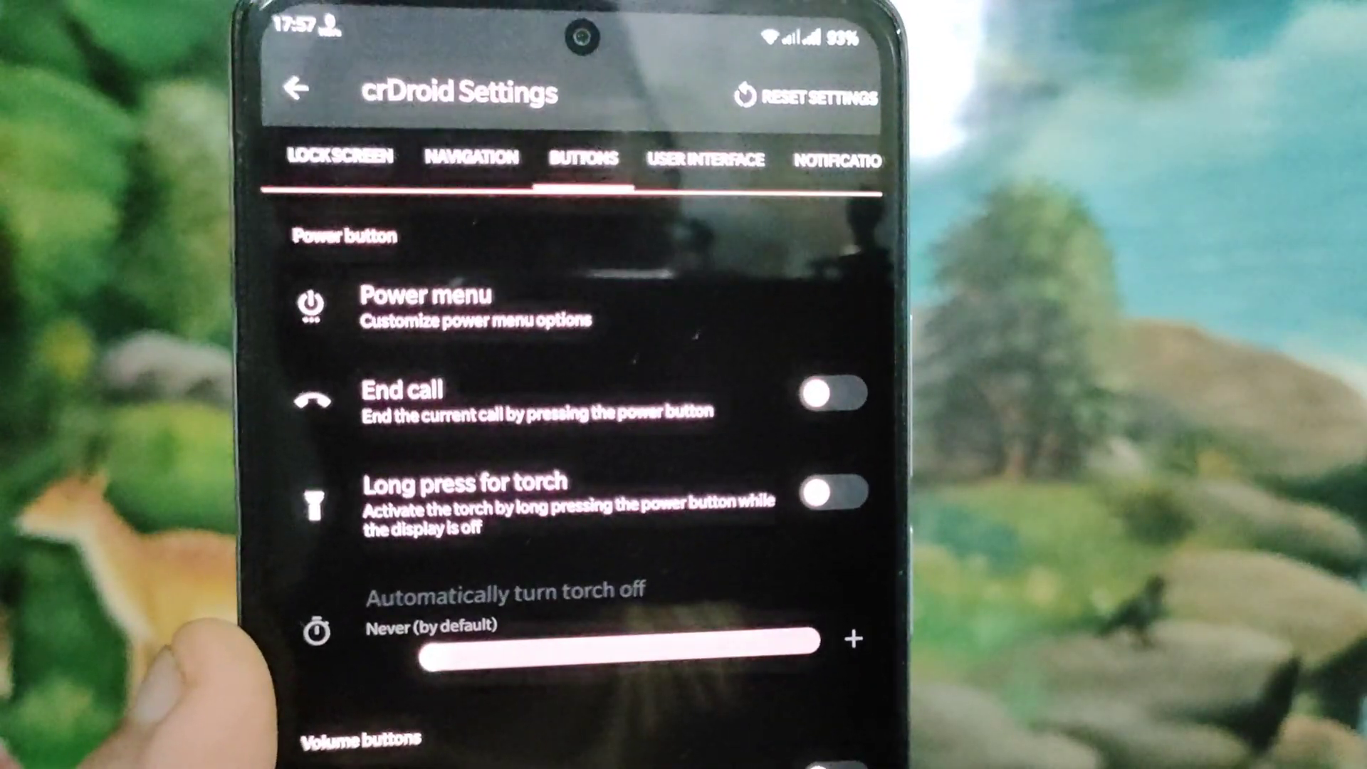
# - Check the Power menu options, then open Volume steps from the Sound tab
pyautogui.click(428, 306)
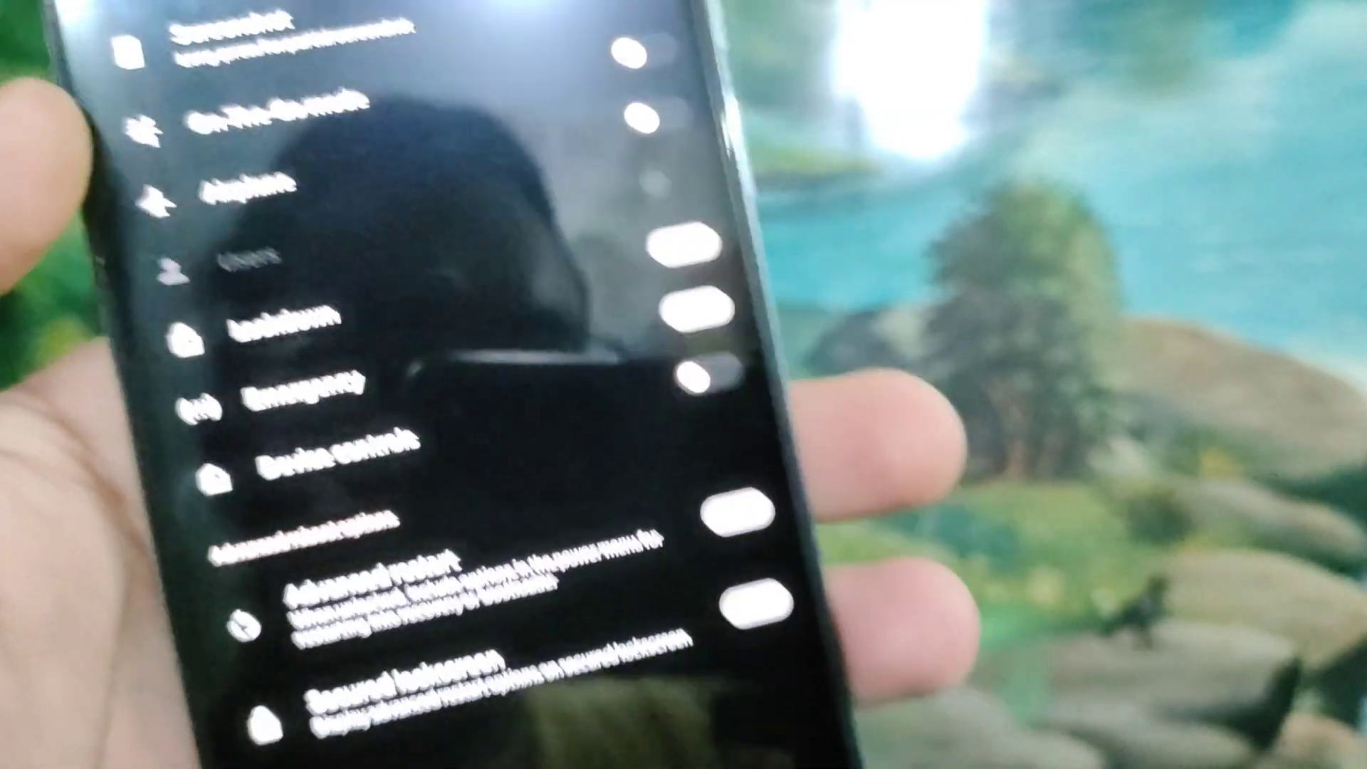
pyautogui.scroll(-3)
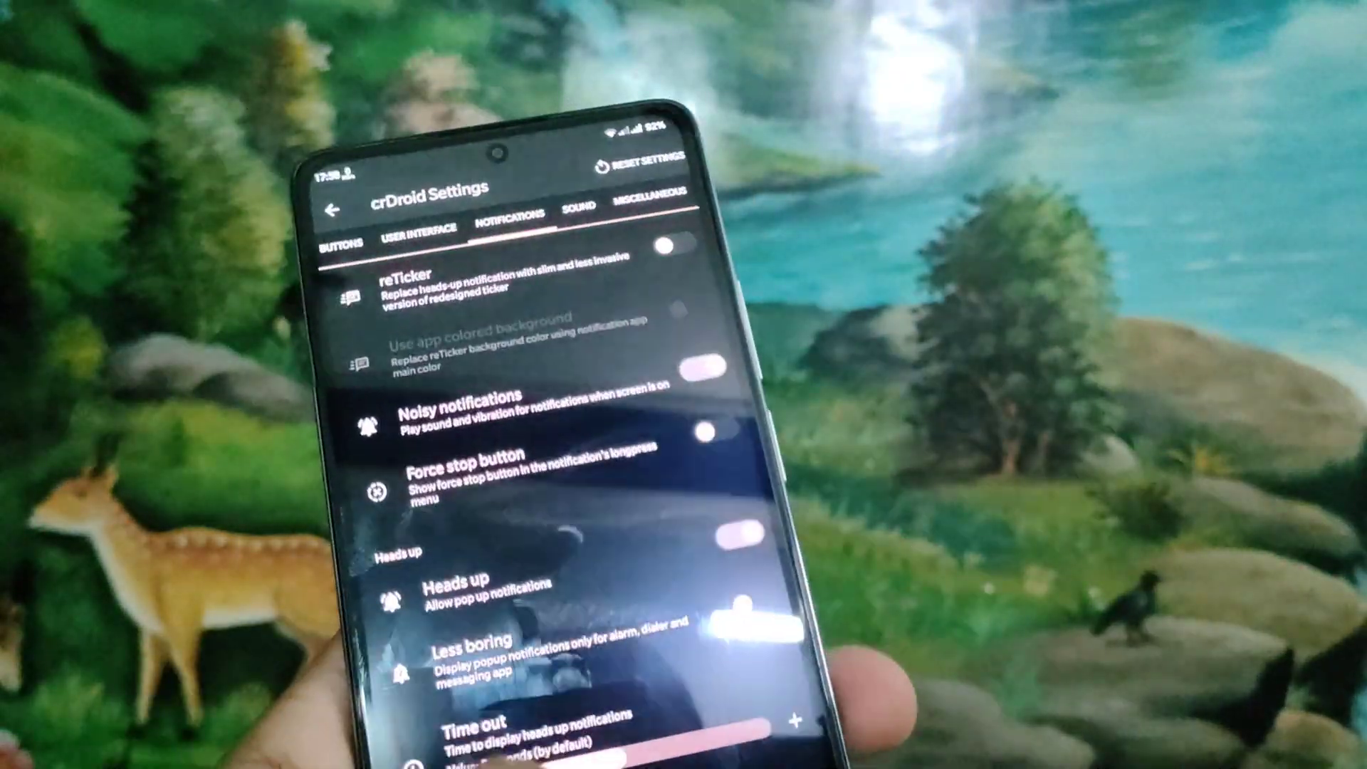
pyautogui.click(577, 202)
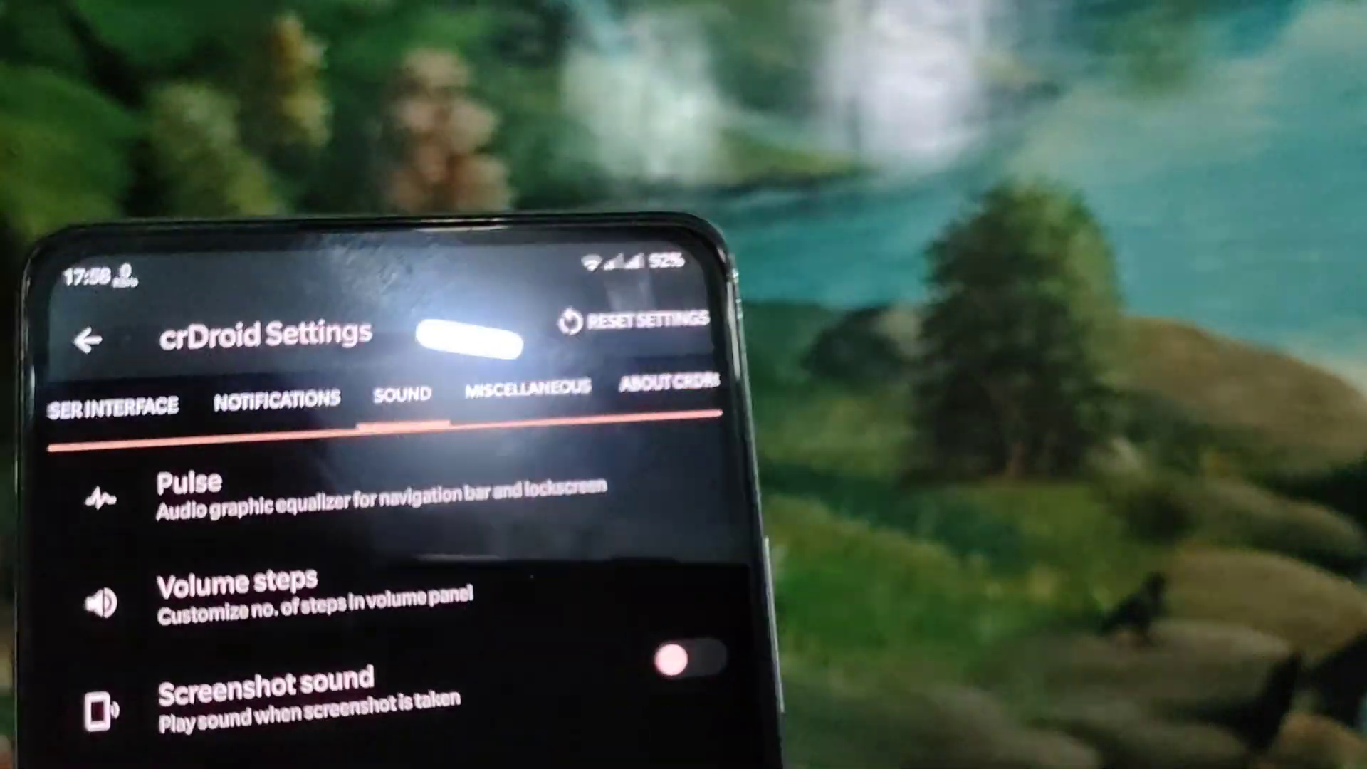
pyautogui.click(233, 593)
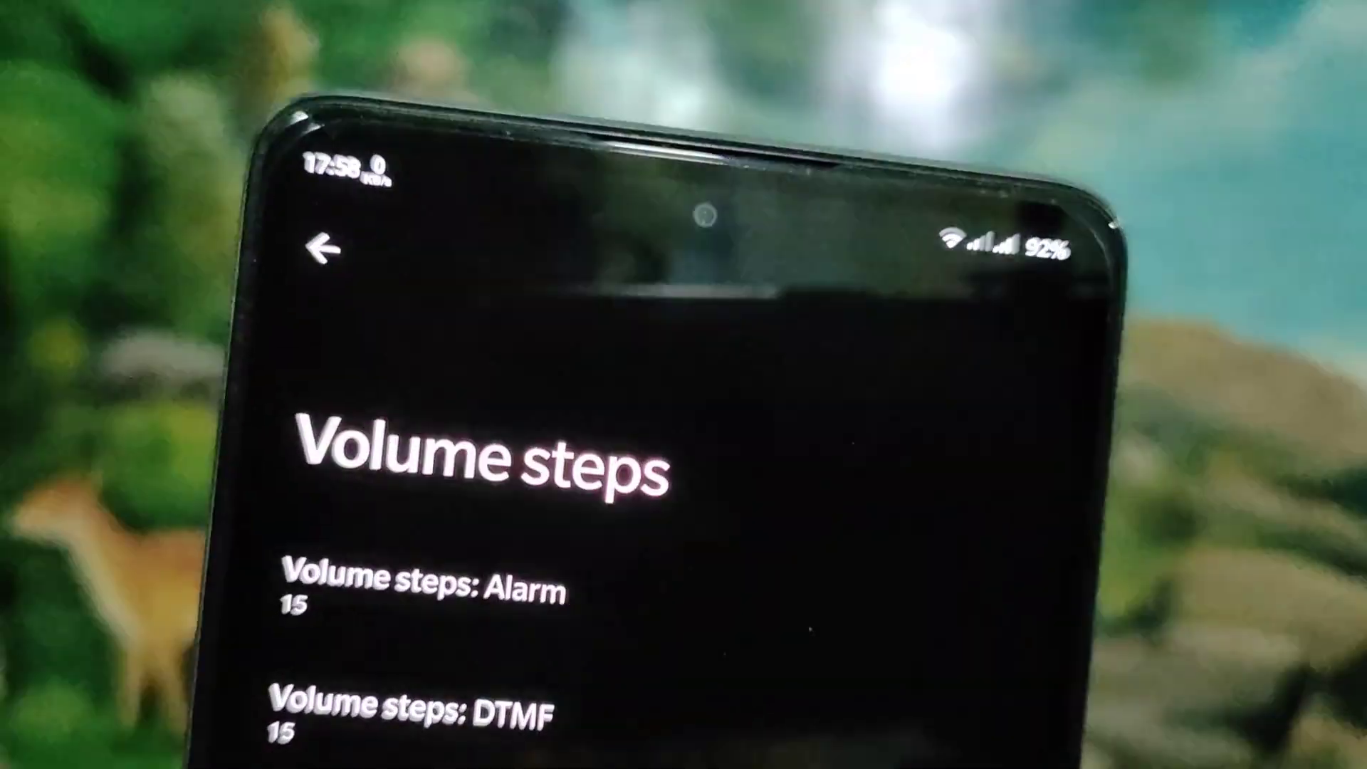
# - Review the per-stream volume step counts, then switch to the Miscellaneous tab
pyautogui.scroll(-3)
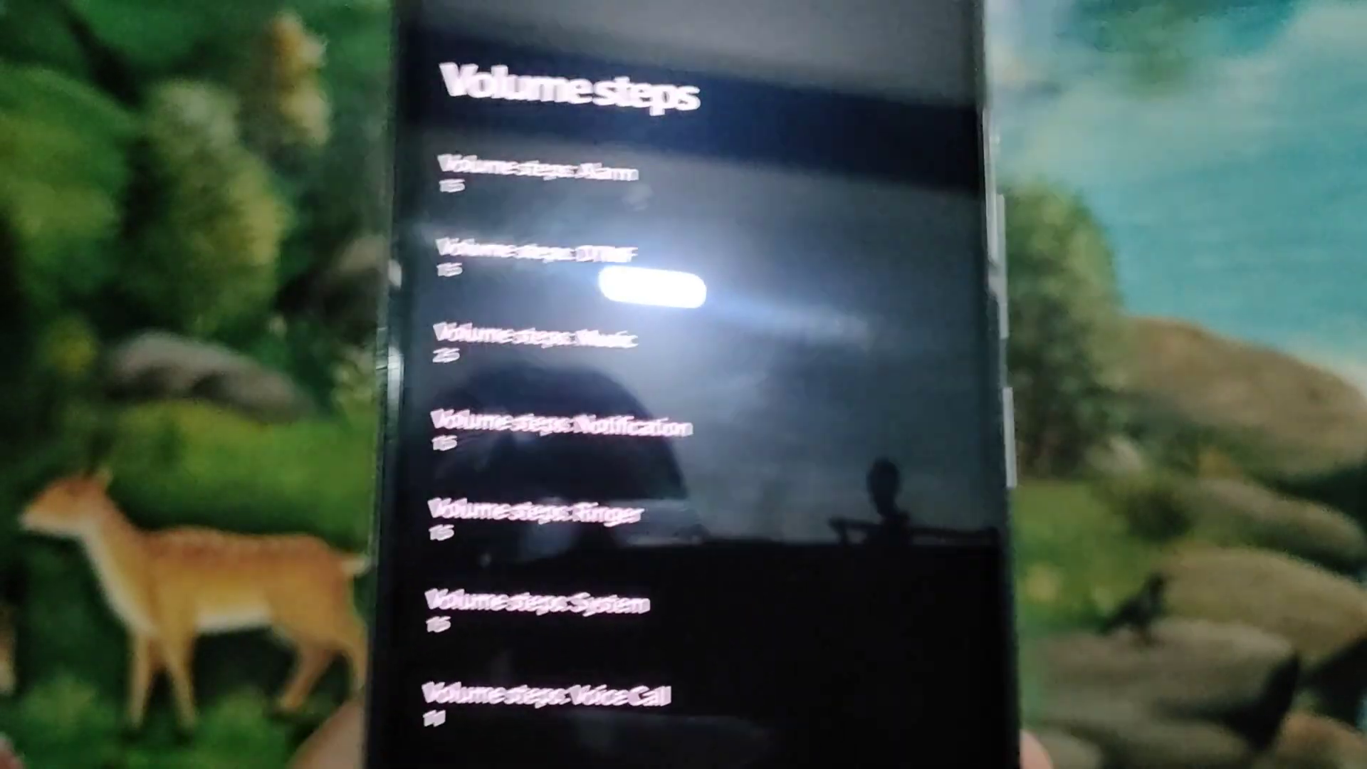
pyautogui.click(366, 11)
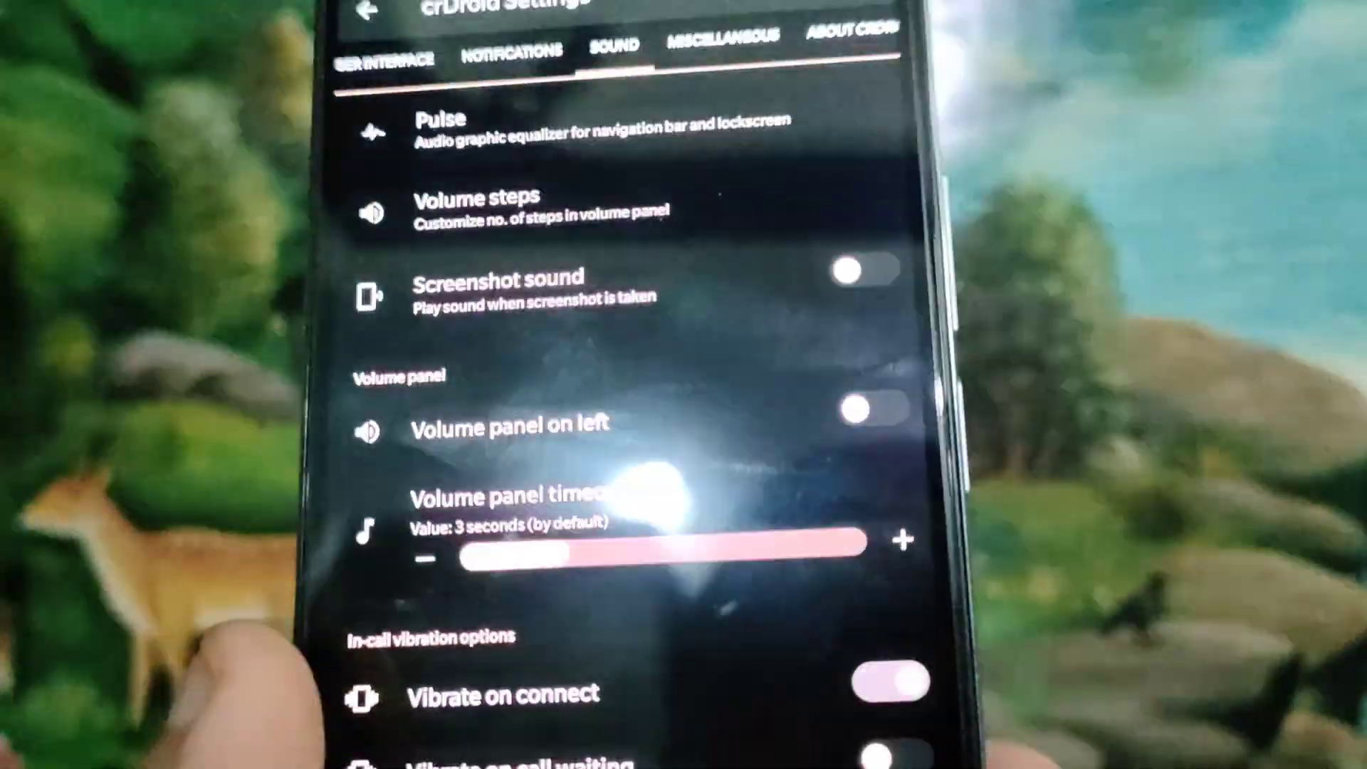
pyautogui.click(707, 39)
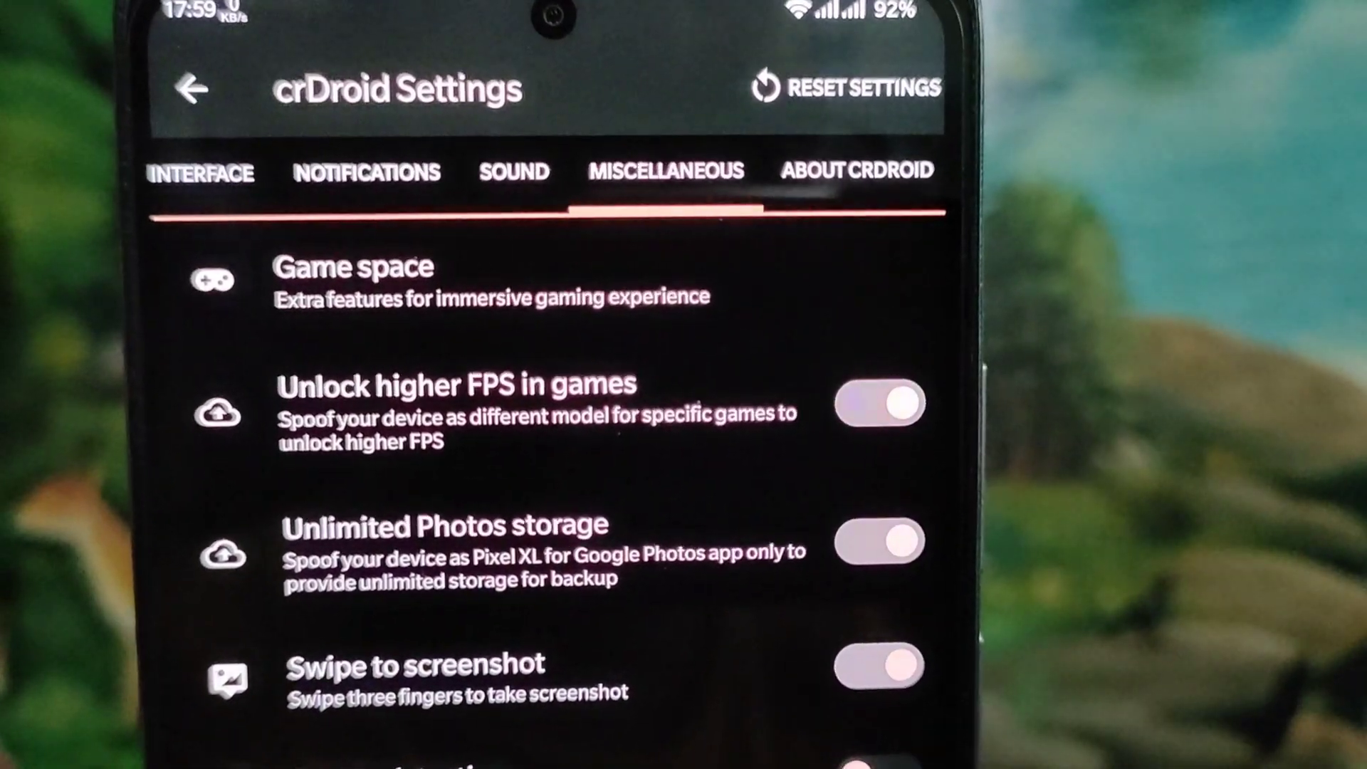
# - Browse Game space and higher-FPS options, then view the About crDroid tab
pyautogui.scroll(-3)
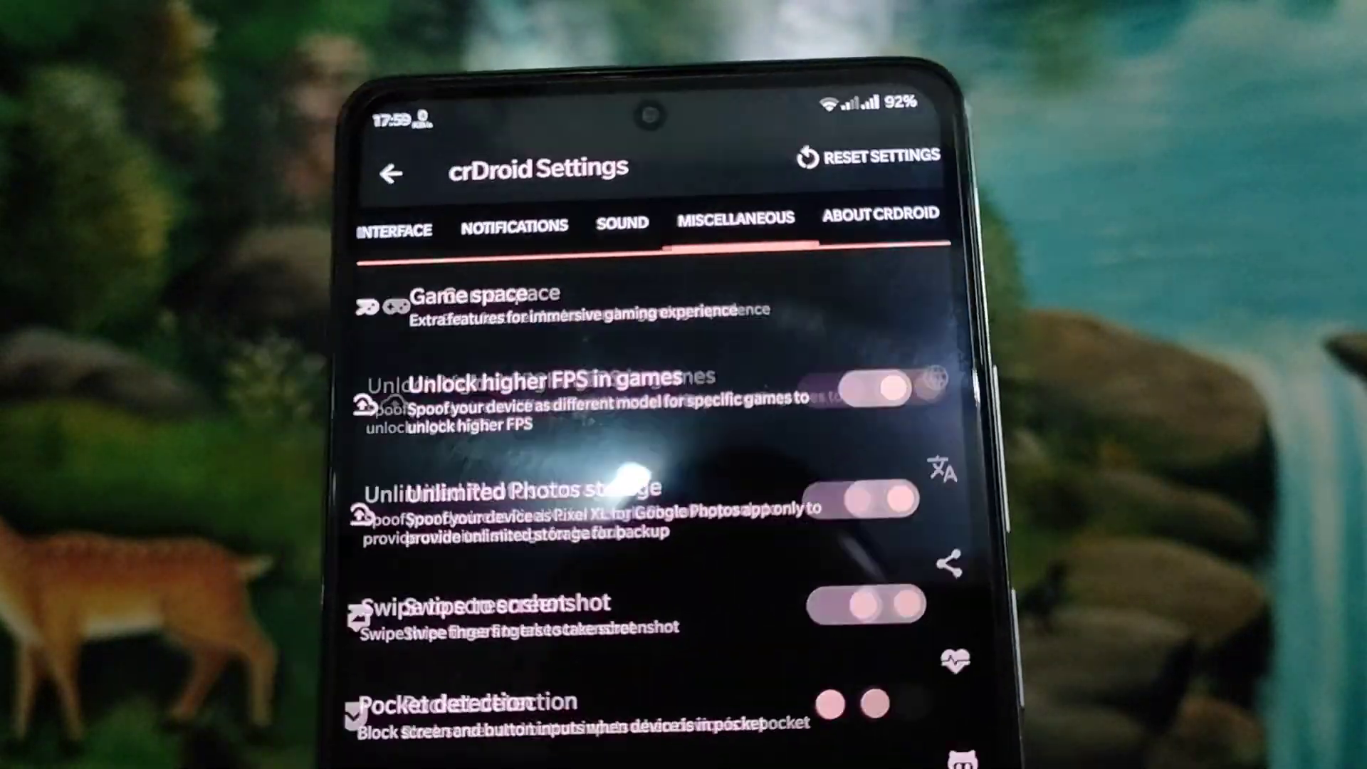
pyautogui.click(881, 214)
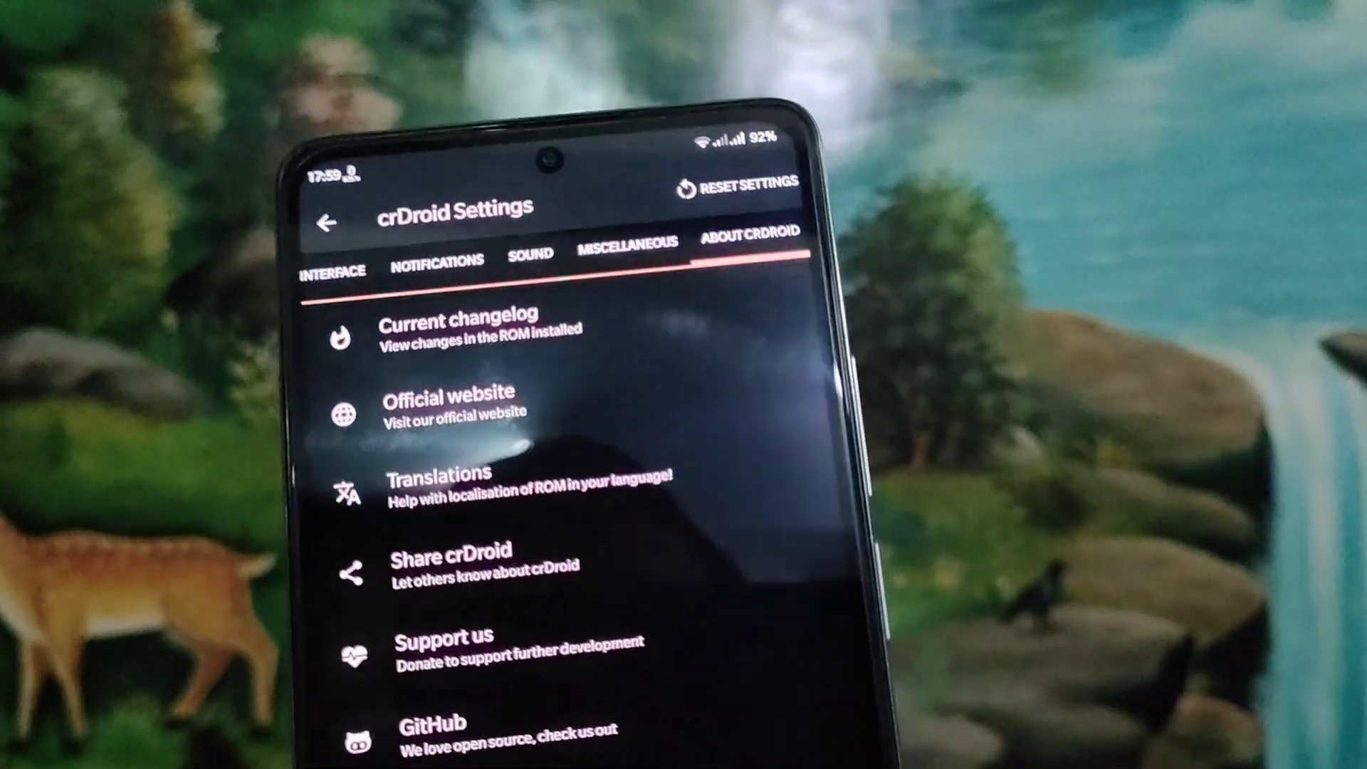